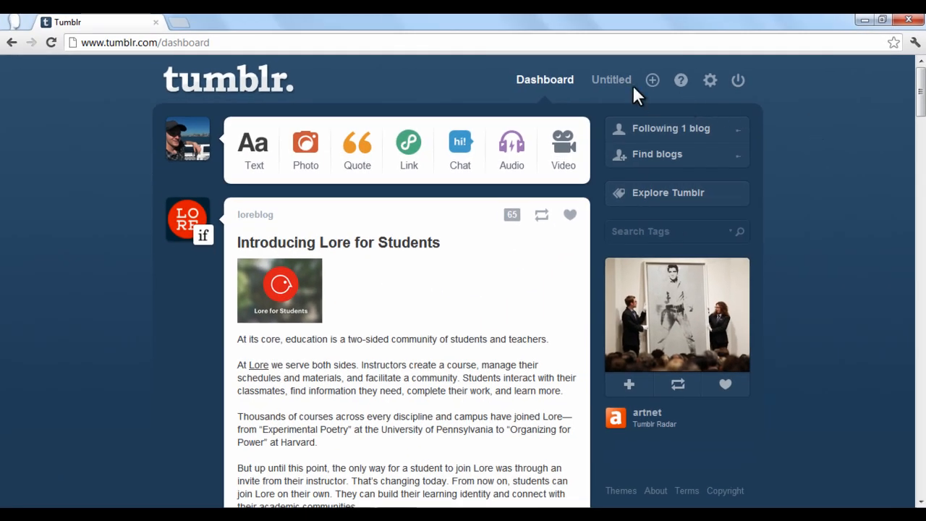
# Step: Open the management page for the Untitled blog 'webshare101' from the top navigation bar
pyautogui.click(610, 80)
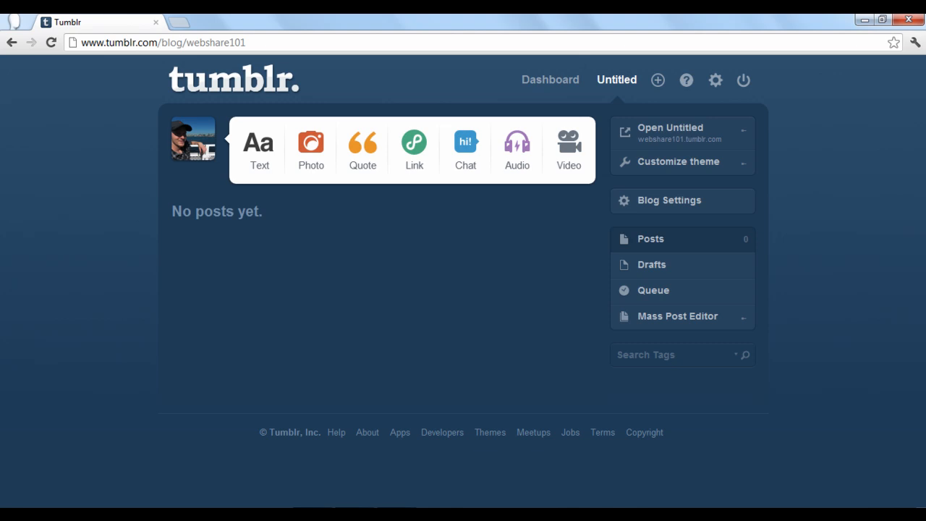
pyautogui.moveTo(577, 233)
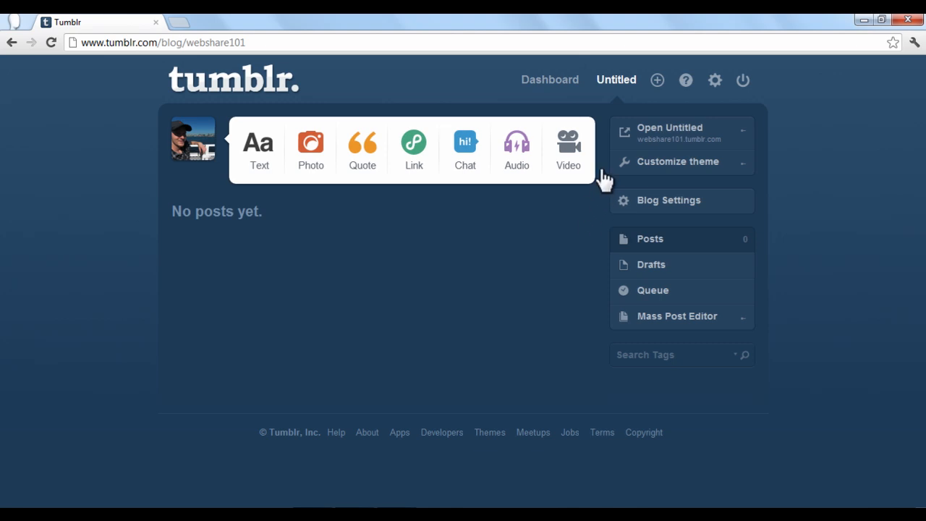
pyautogui.click(669, 132)
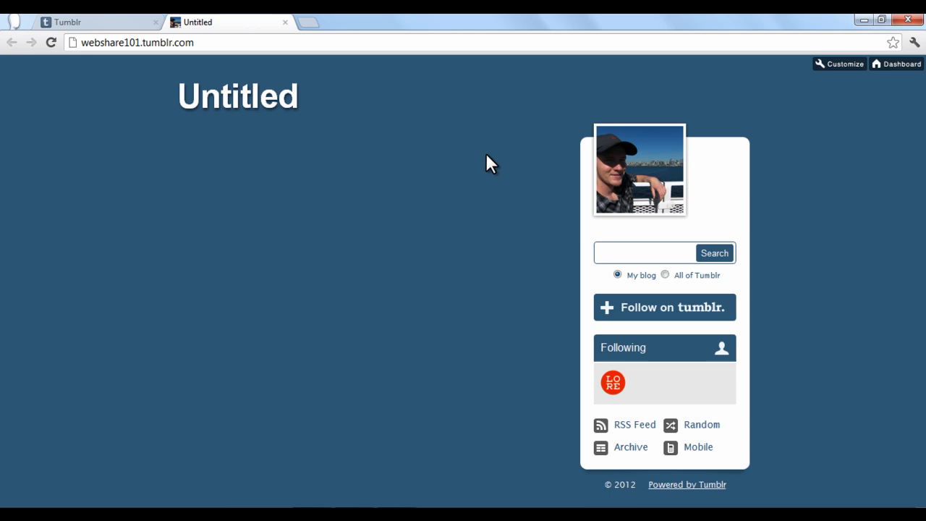
pyautogui.moveTo(453, 172)
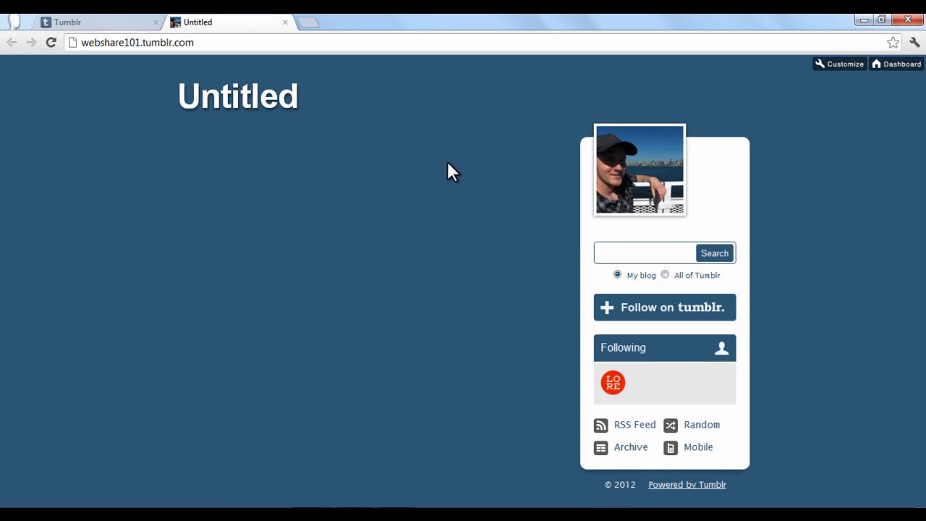
pyautogui.moveTo(442, 167)
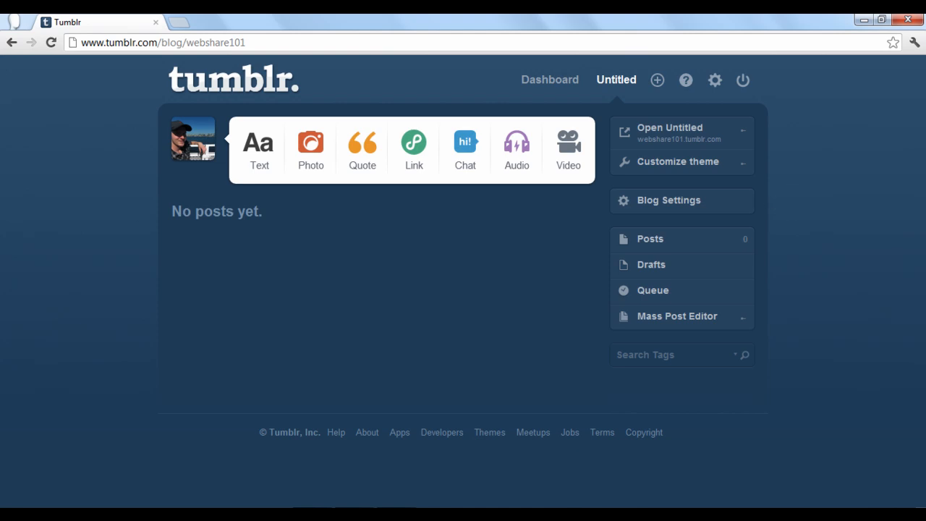
pyautogui.moveTo(584, 217)
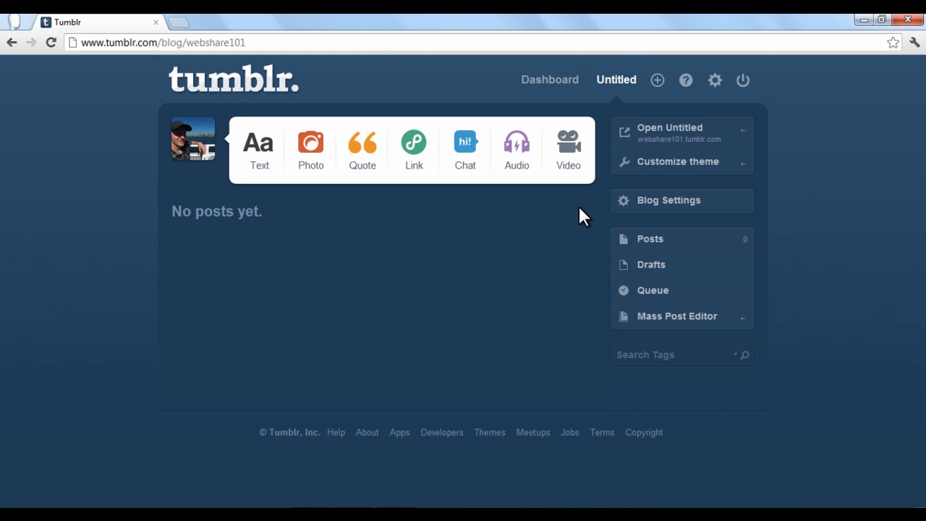
pyautogui.moveTo(624, 174)
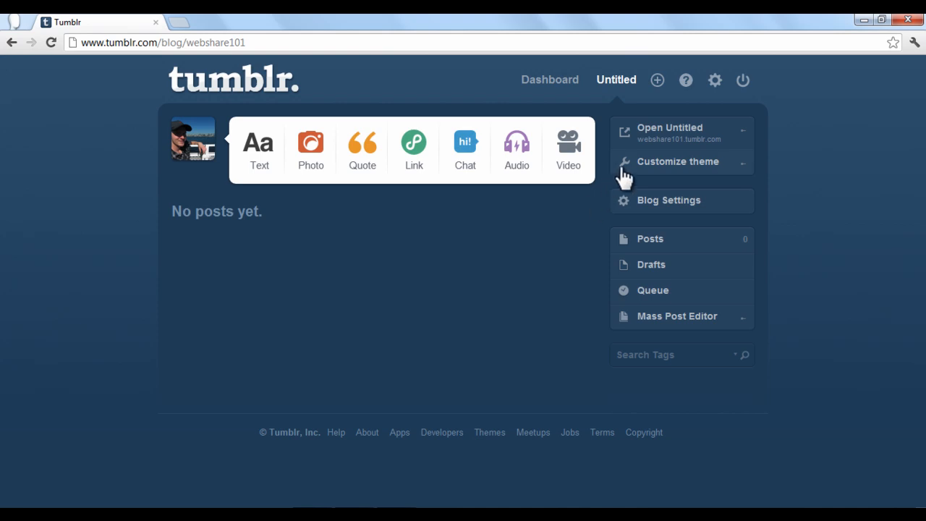
# Step: Open the Customize theme editor for webshare101, showing the Redux theme
pyautogui.click(678, 161)
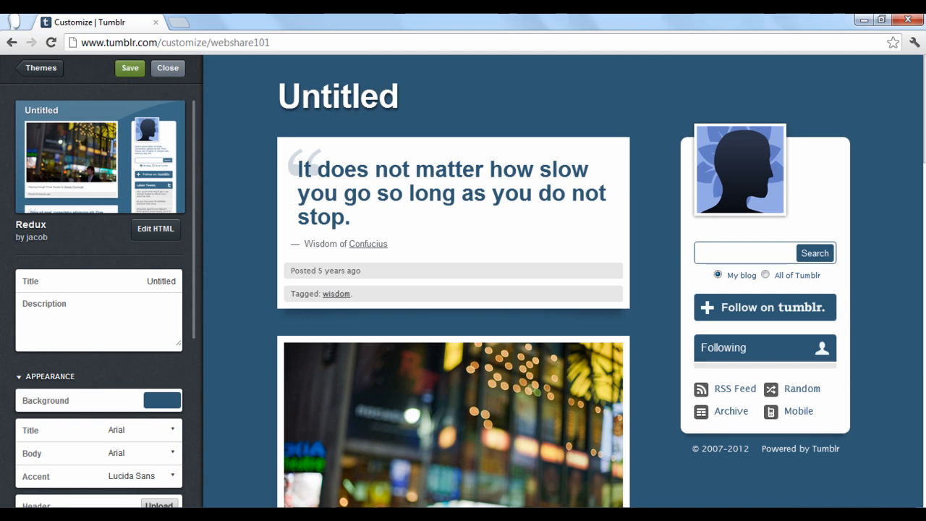
pyautogui.click(99, 156)
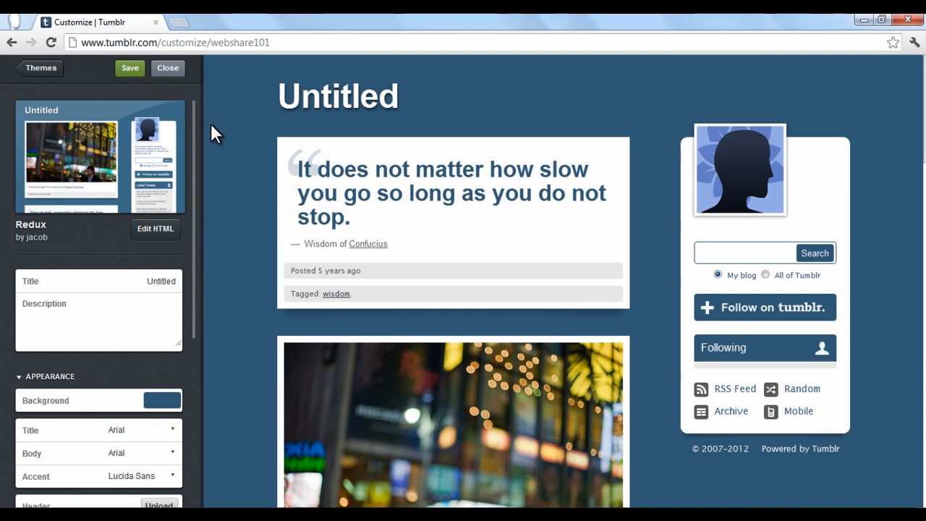
pyautogui.moveTo(90, 94)
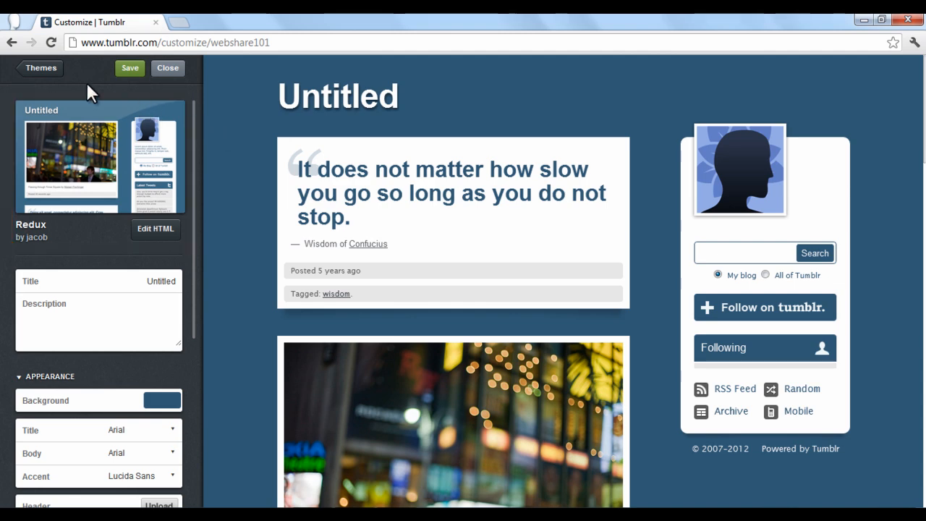
# Step: Browse the theme gallery and cancel, keeping the Redux theme
pyautogui.click(41, 67)
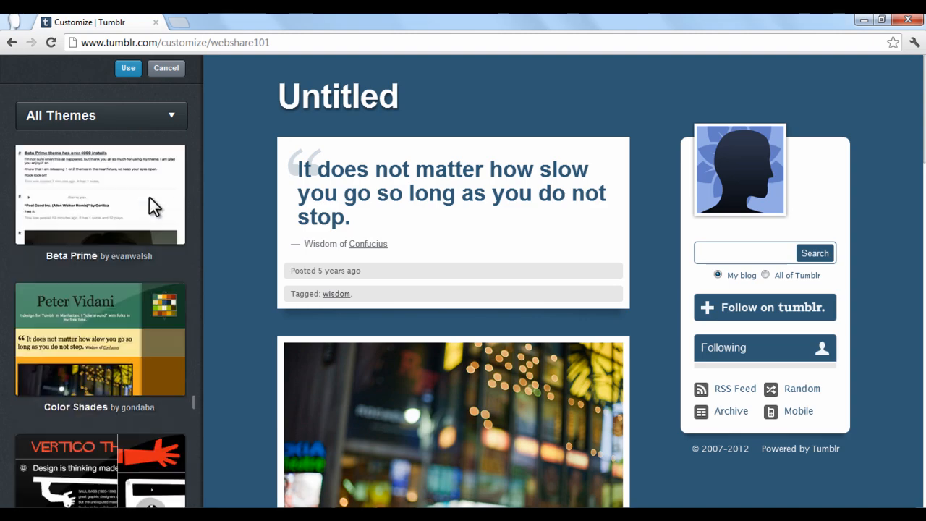
pyautogui.scroll(-3)
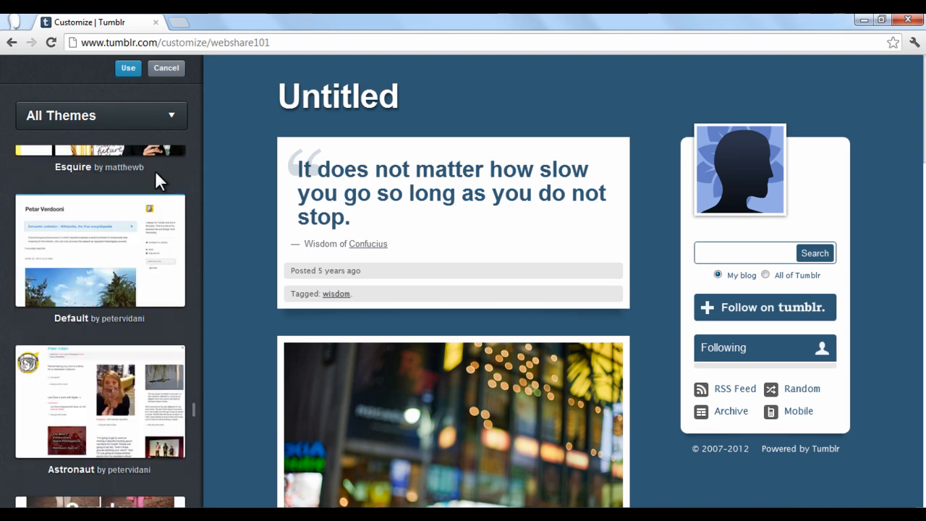
pyautogui.click(102, 116)
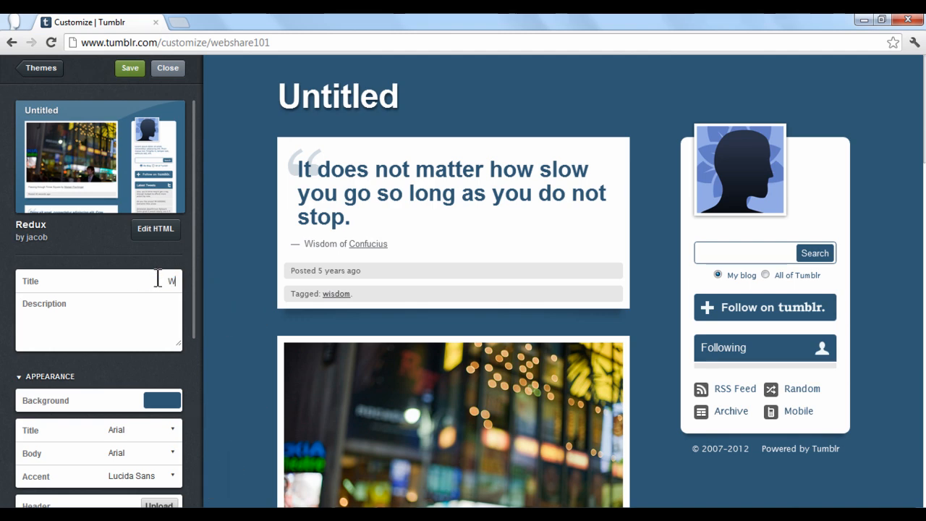
# Step: Retitle the blog 'Web Share 101' and save the theme changes
pyautogui.write('Web Share 101')
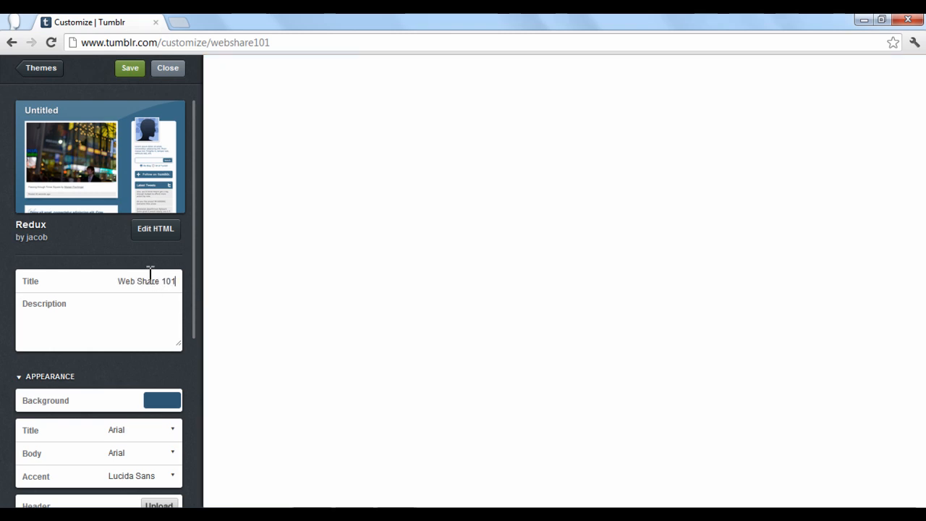
pyautogui.click(129, 67)
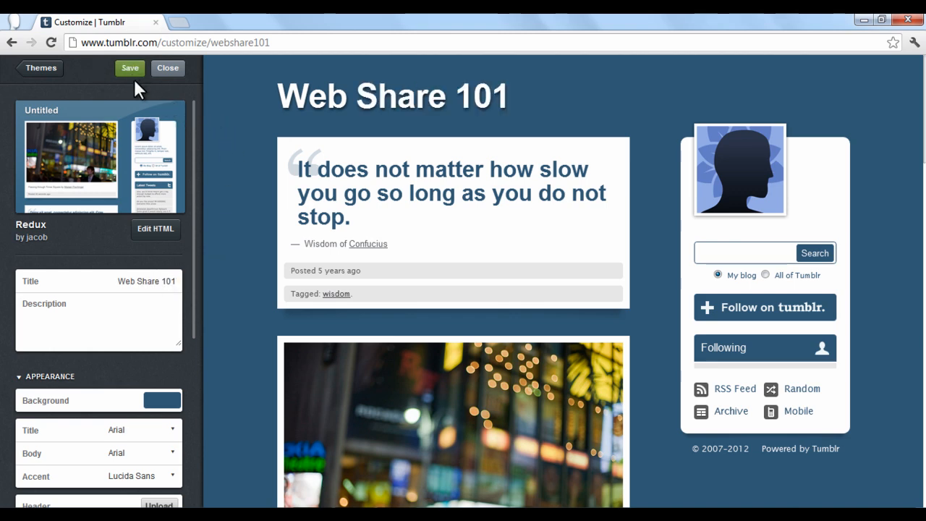
pyautogui.click(167, 67)
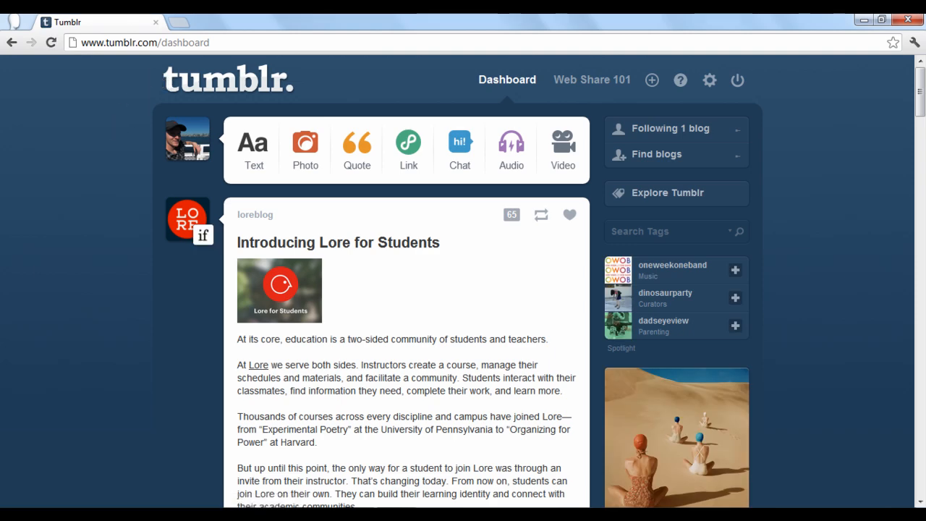